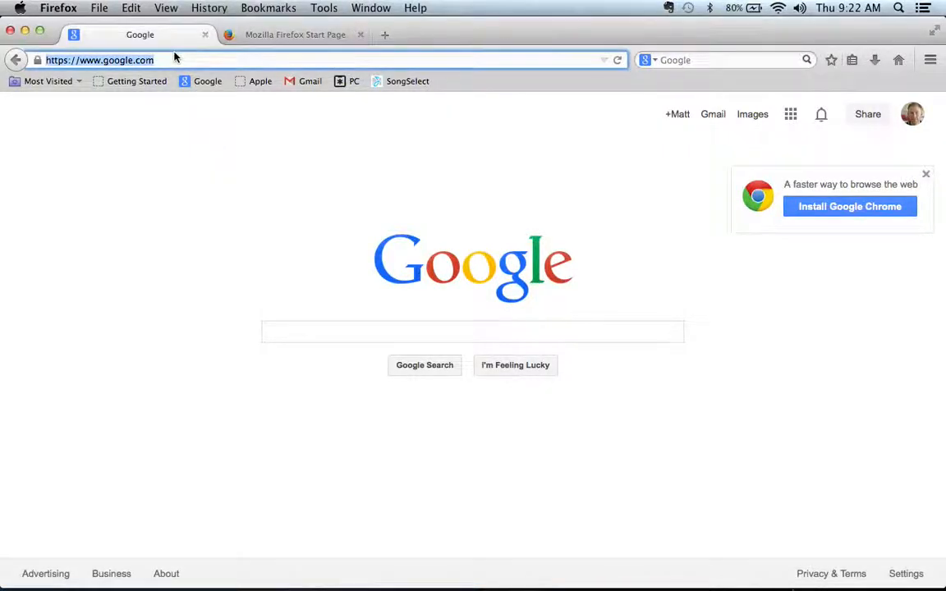
Navigate from Google to planningcenteronline.com in the address bar
text(p;anni)
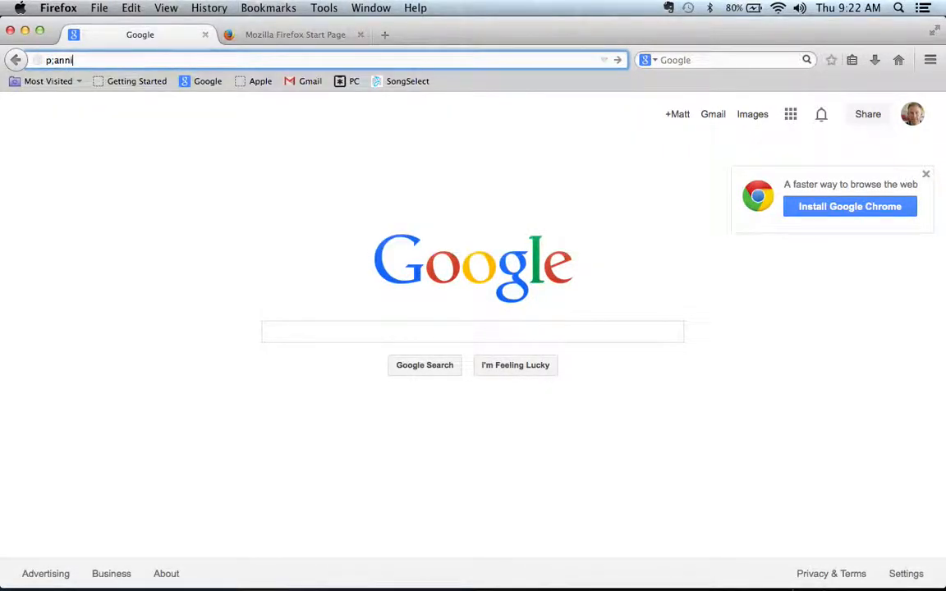
text(planningcenteronline.com/)
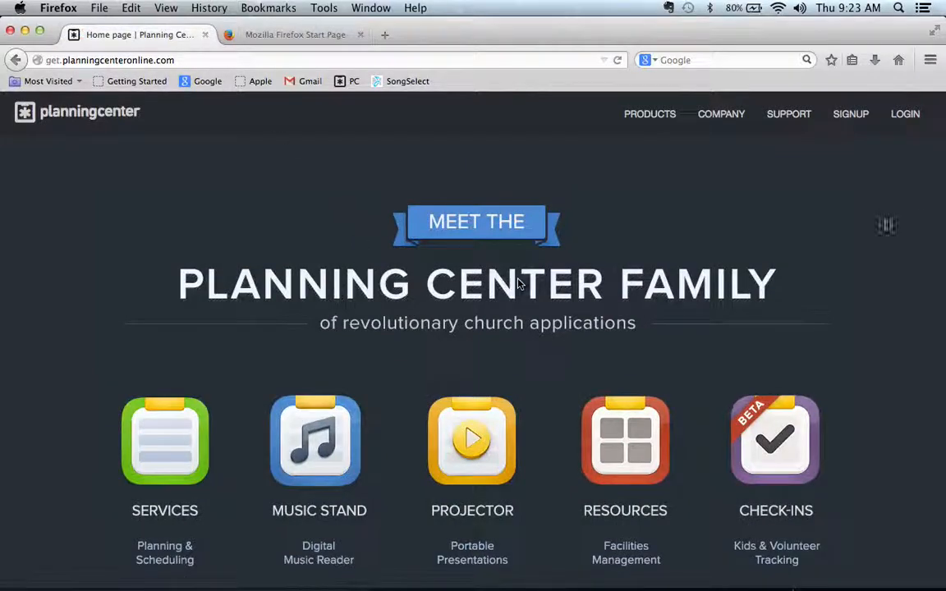
click(905, 114)
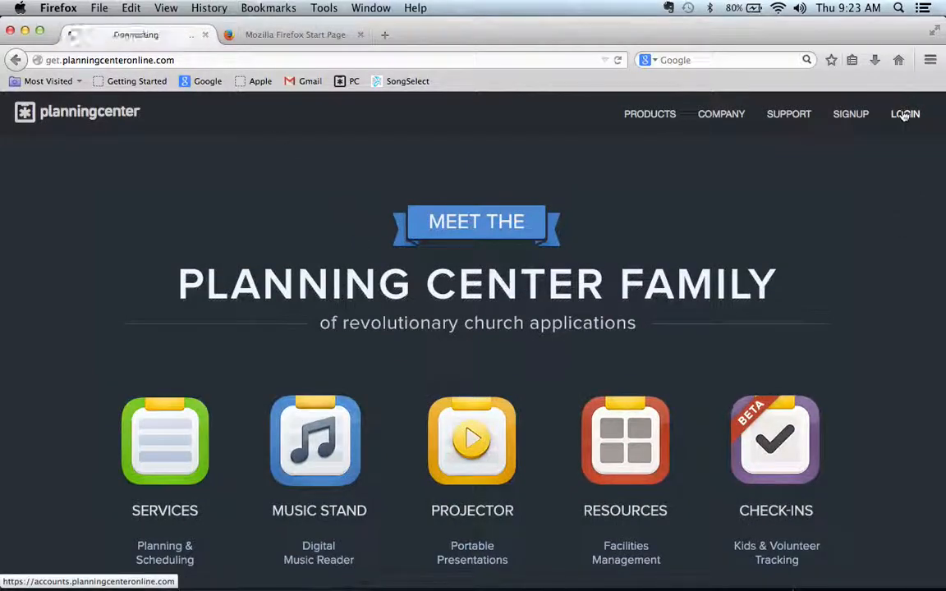
Sign in with email and password to reach the Services schedule dashboard
click(905, 113)
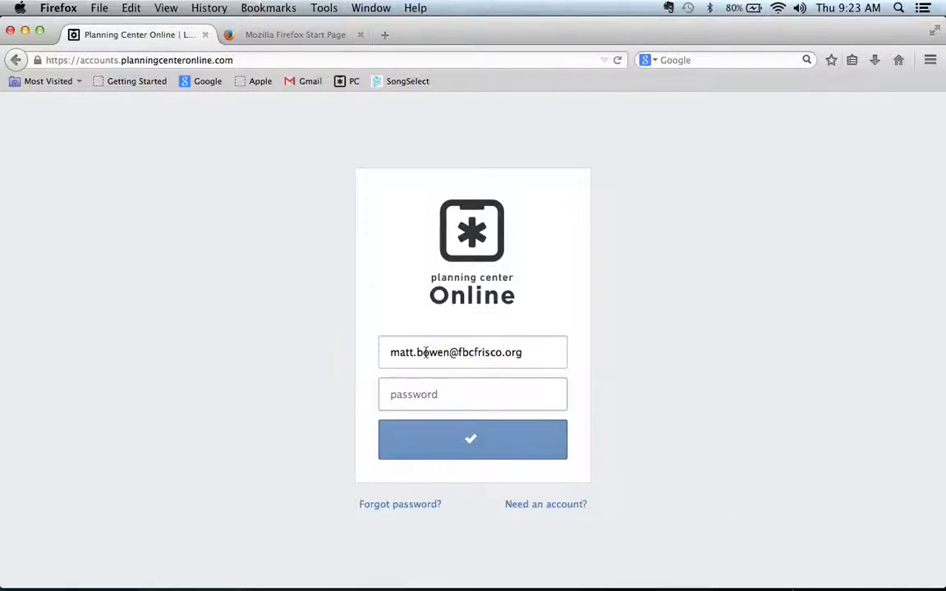
mouse_move(352, 536)
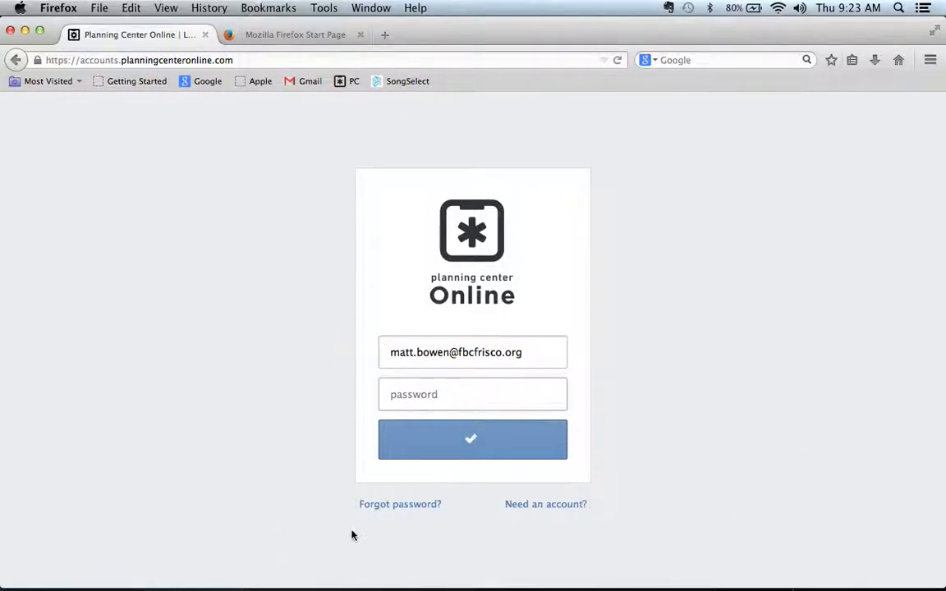
click(473, 394)
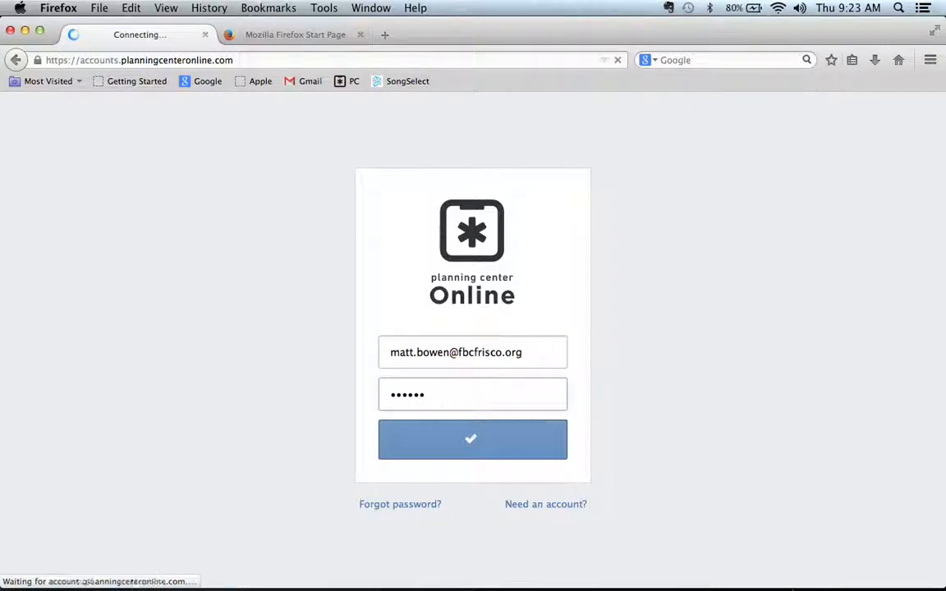
click(471, 440)
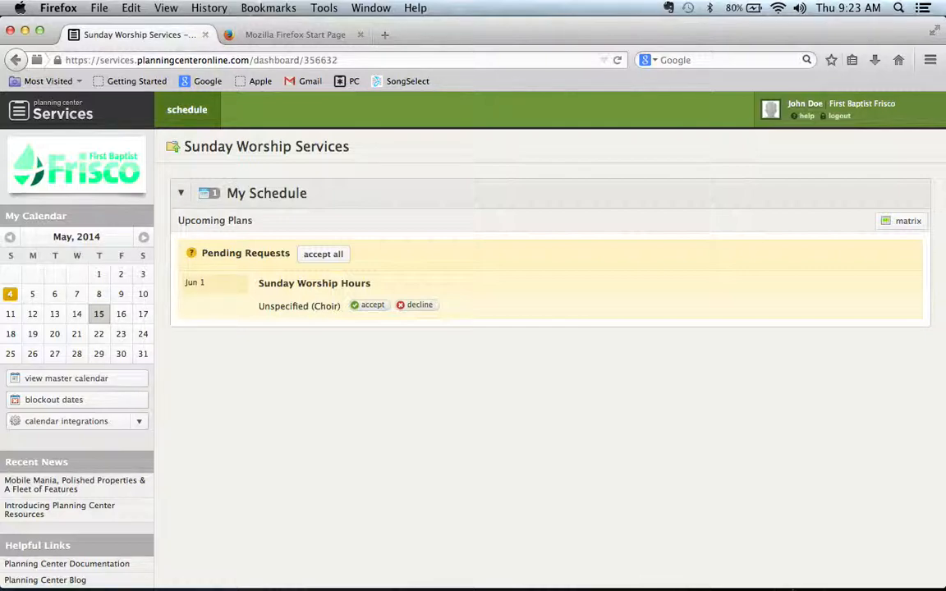
mouse_move(526, 404)
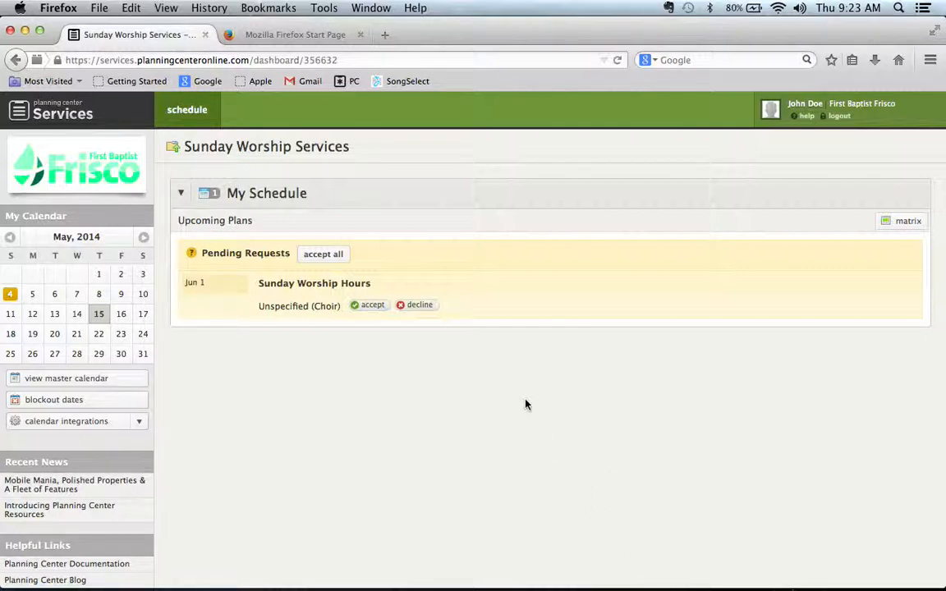
mouse_move(410, 379)
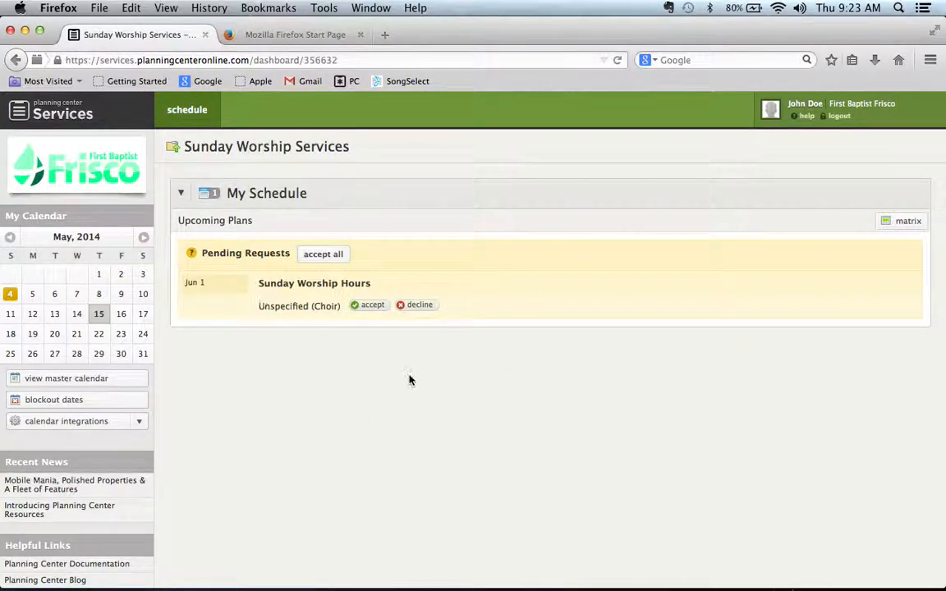
mouse_move(468, 387)
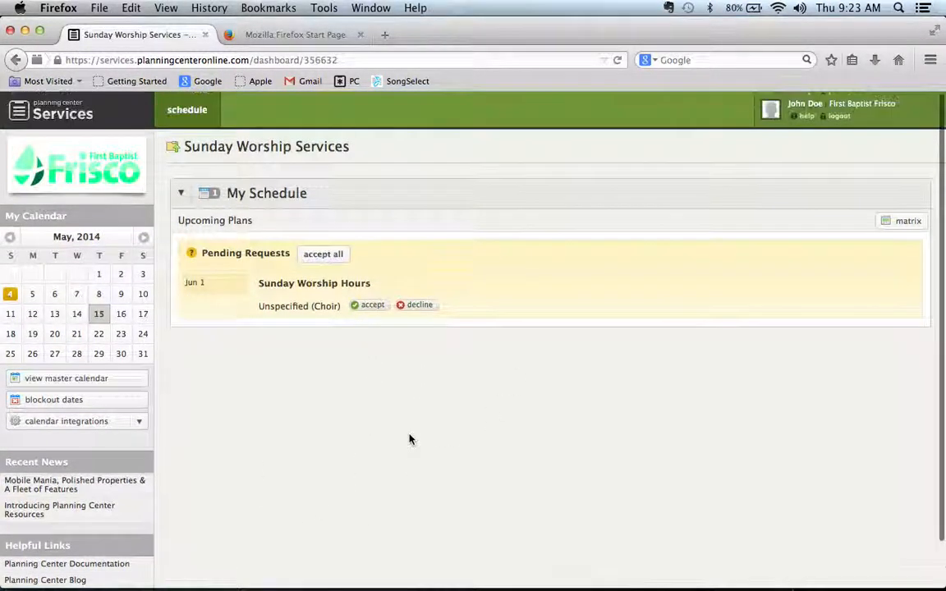
mouse_move(337, 246)
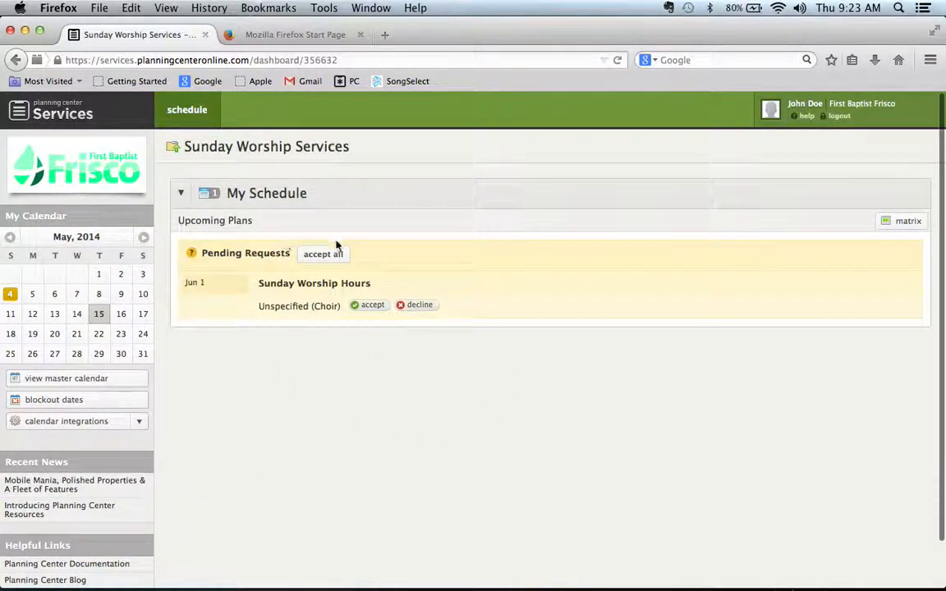
mouse_move(368, 306)
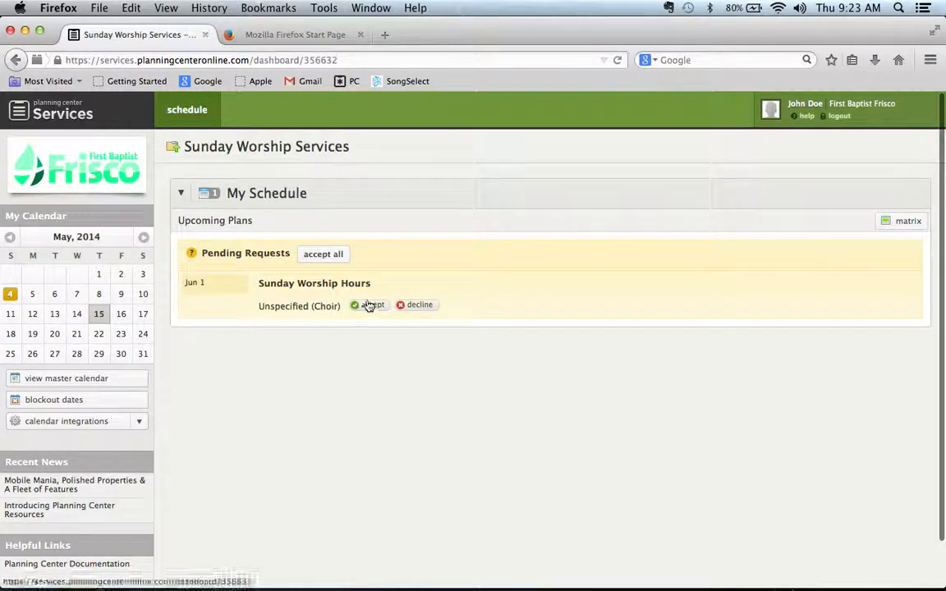
Accept the pending Unspecified (Choir) request for Sunday Worship Hours
click(367, 306)
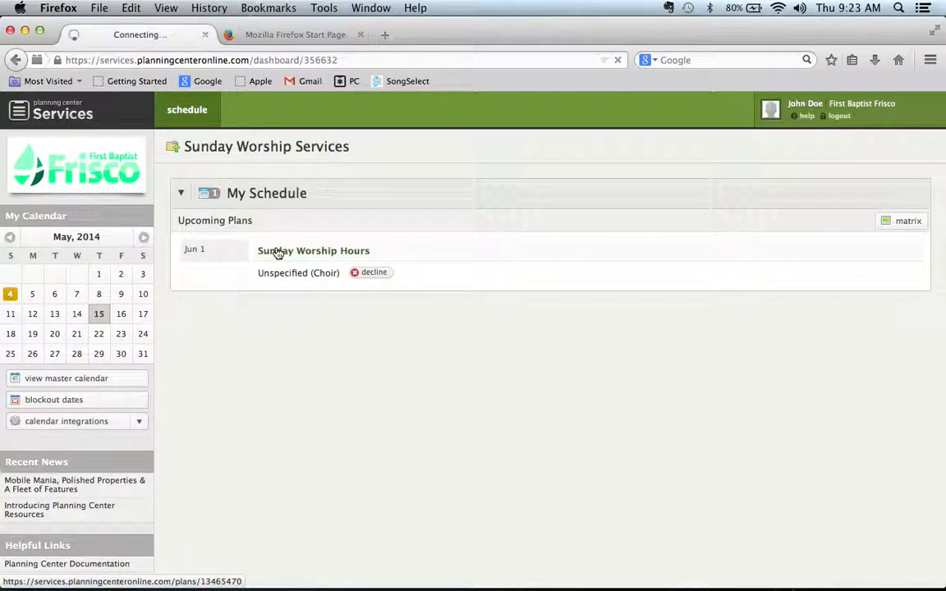
Open the June 1 Sunday Worship Hours plan and show the Lay Me Down attachments
click(312, 250)
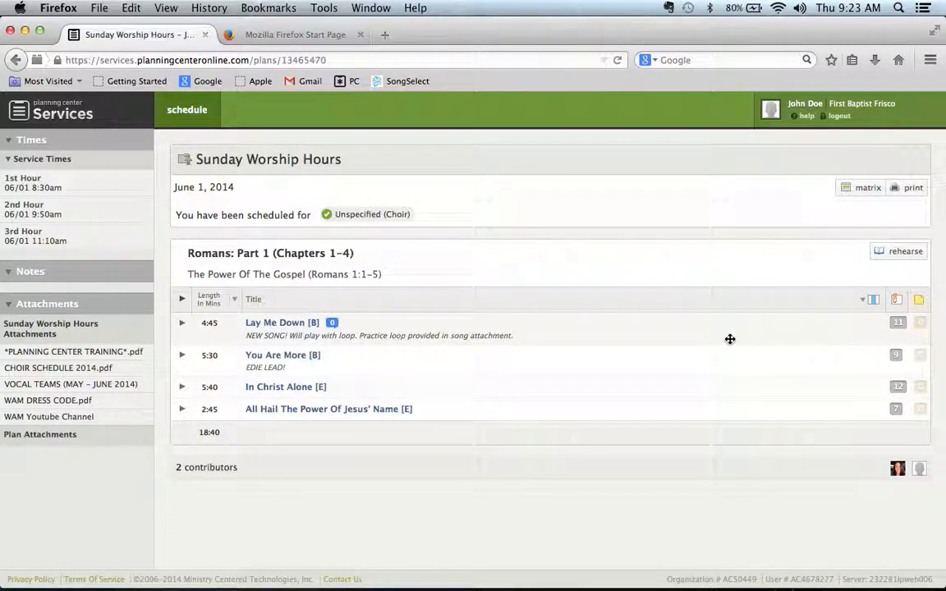
click(895, 324)
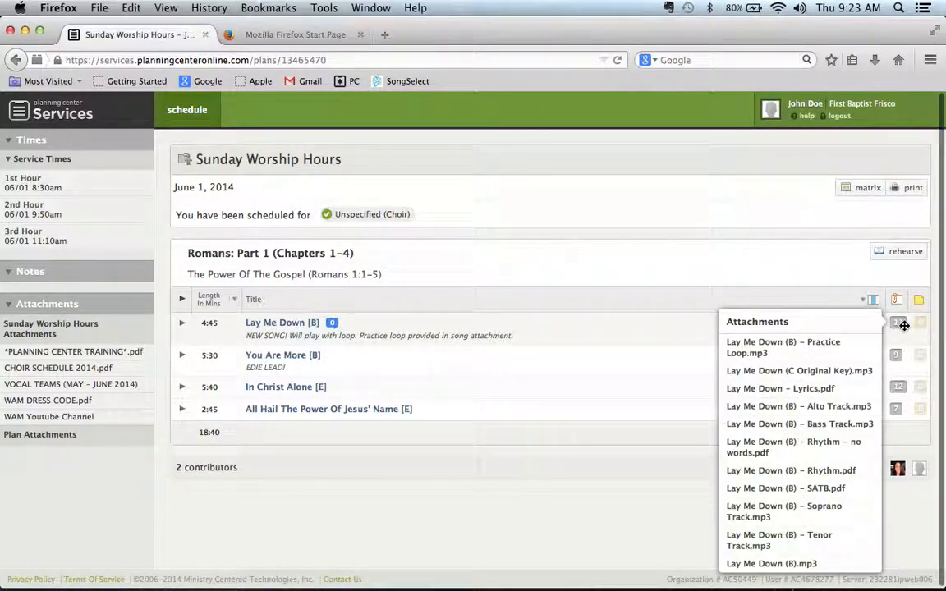
mouse_move(896, 324)
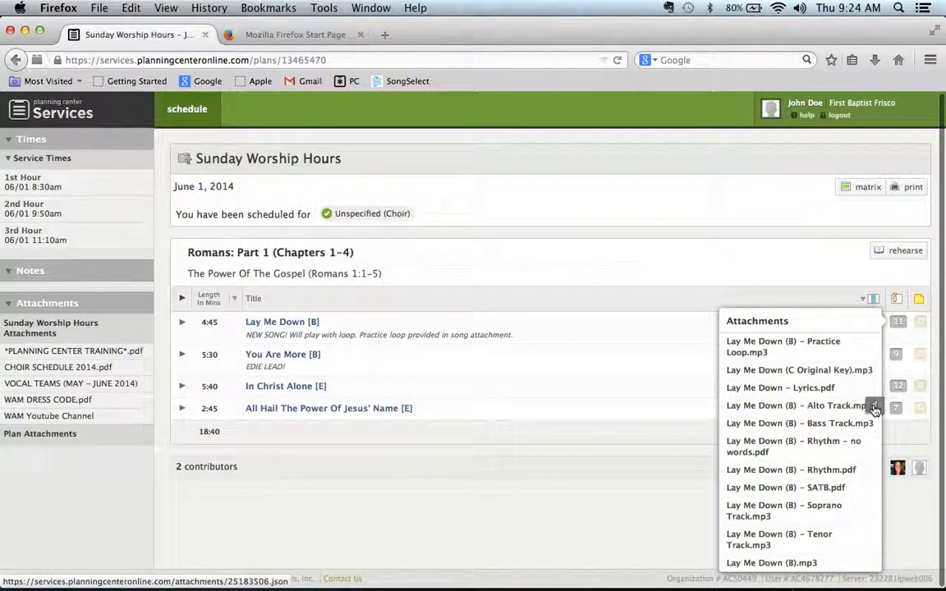
mouse_move(873, 408)
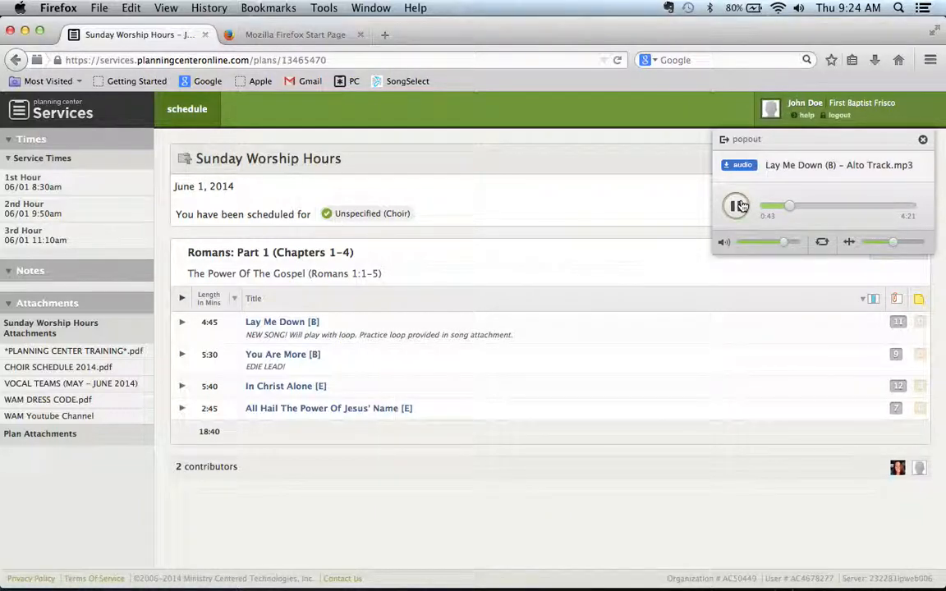
Pop the audio player into its own window, pause the alto track, and close the popup
click(737, 206)
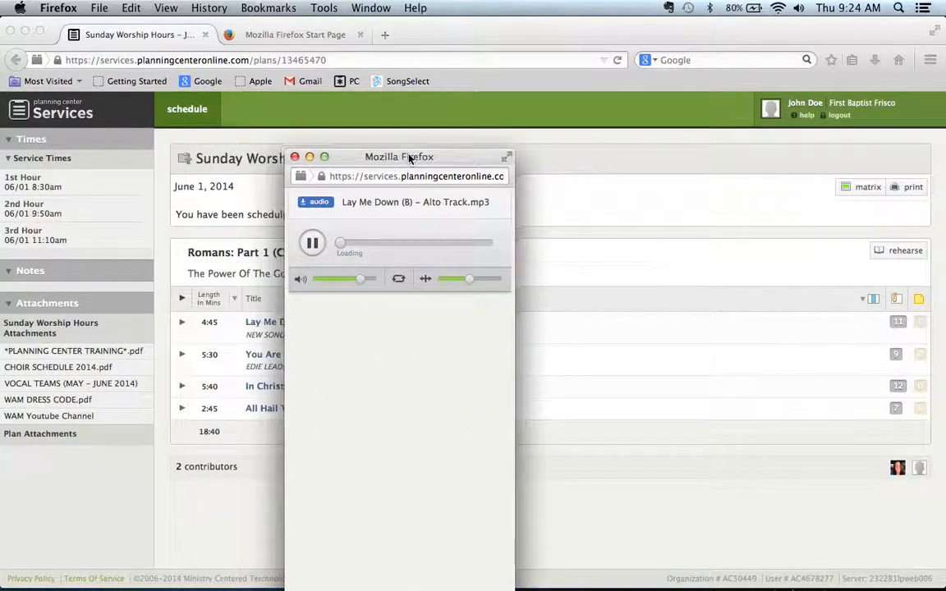
drag(399, 156, 456, 88)
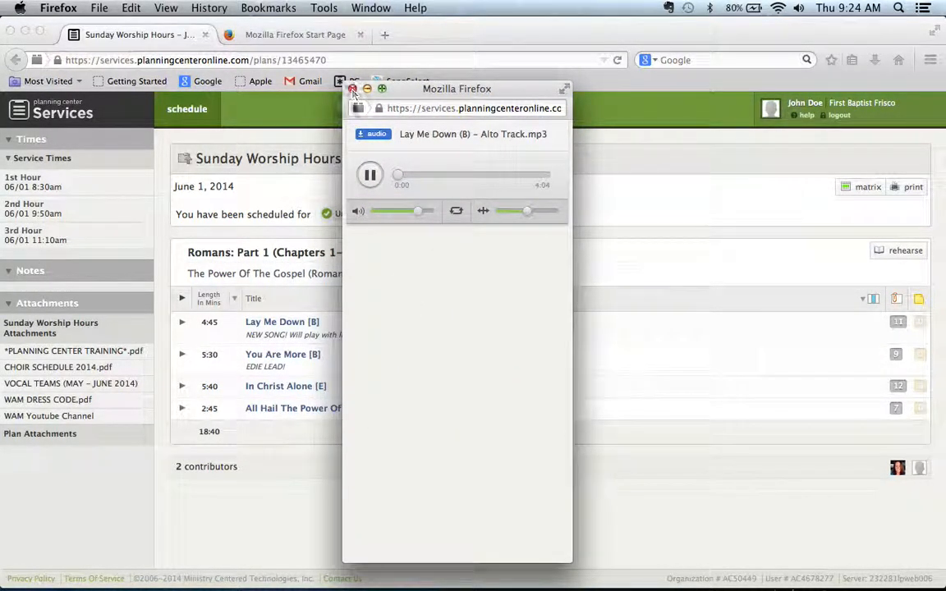
click(368, 174)
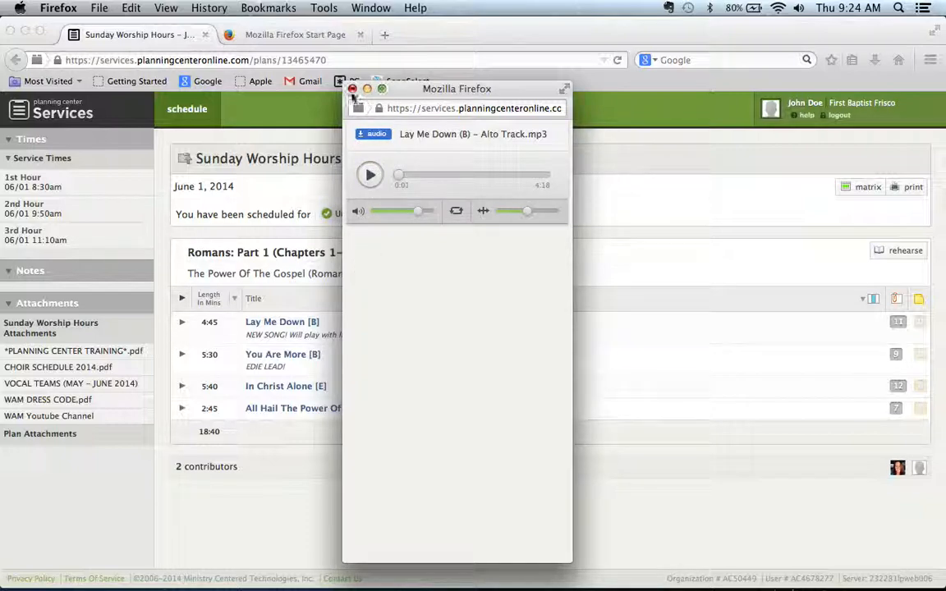
click(352, 89)
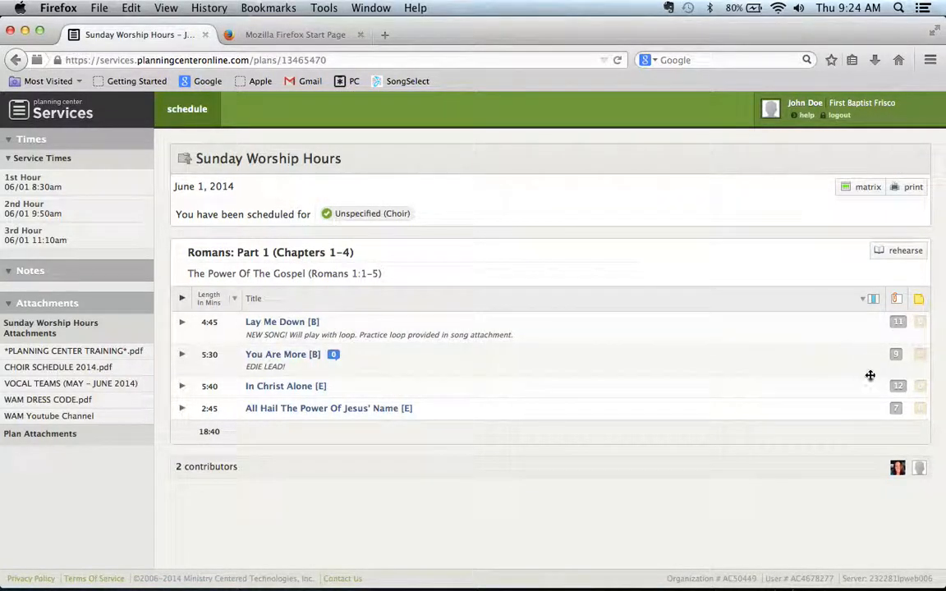
Download a Lay Me Down audio track from the song's attachments list
click(896, 320)
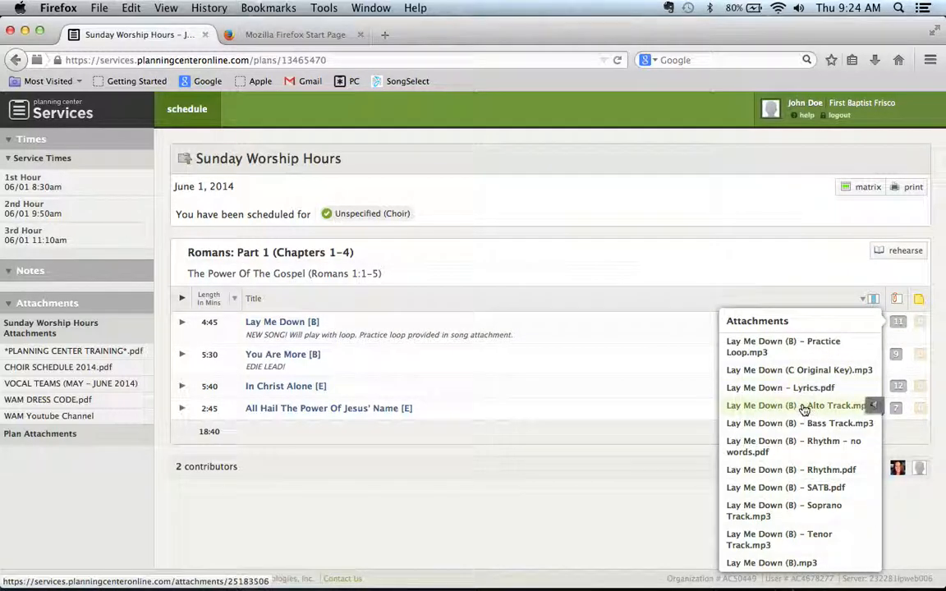
click(801, 406)
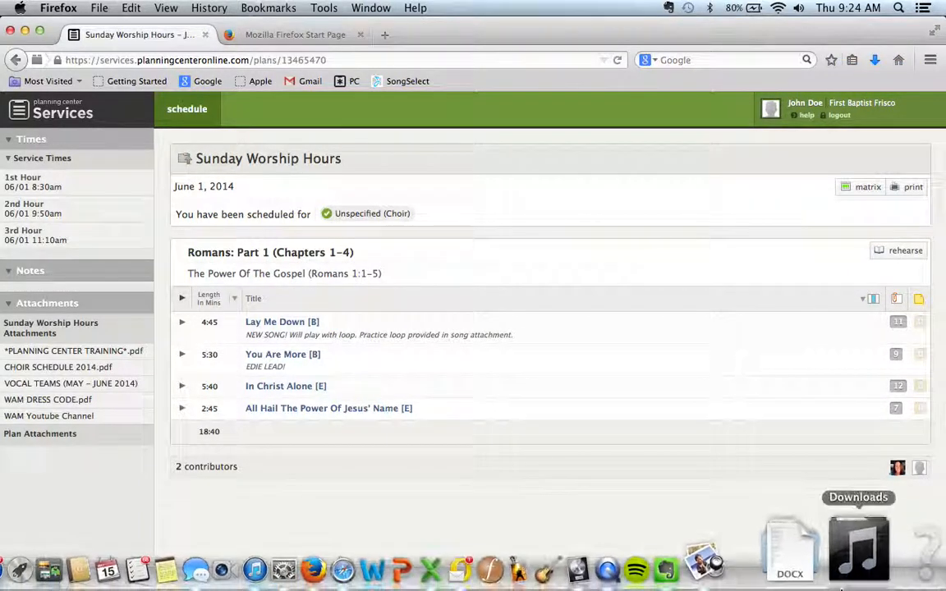
click(857, 545)
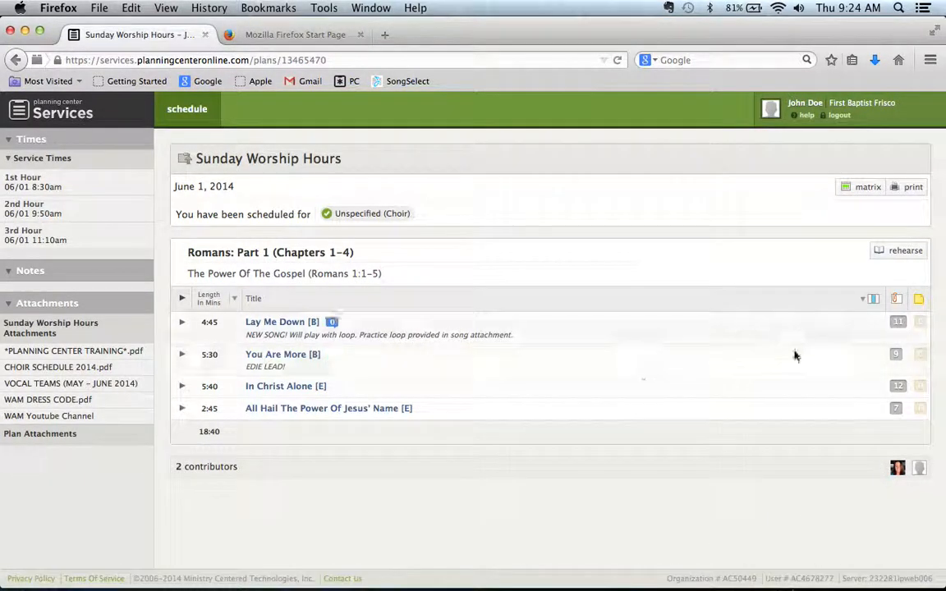
Launch the rehearsal media player with all tracks and play the Lay Me Down alto track
click(903, 249)
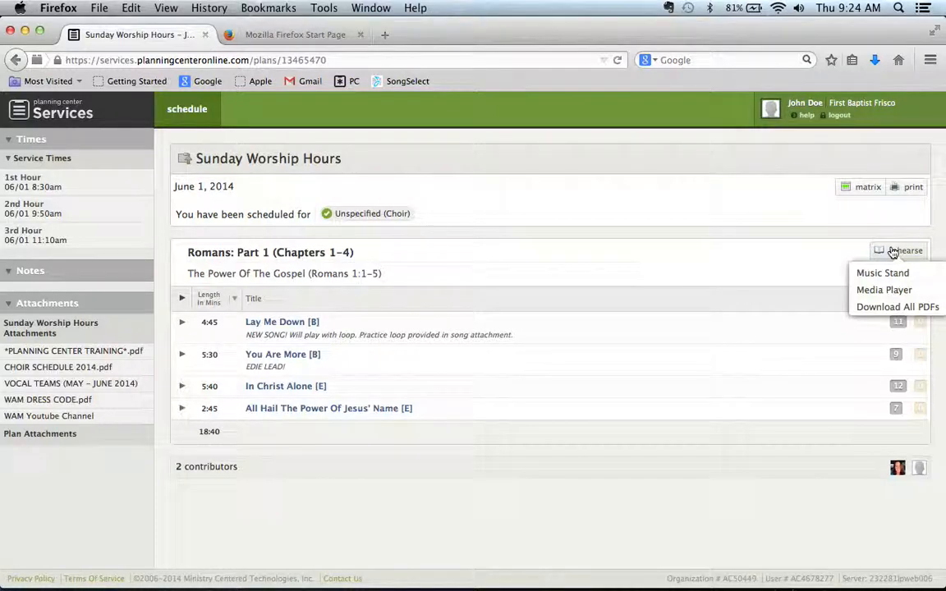
mouse_move(870, 292)
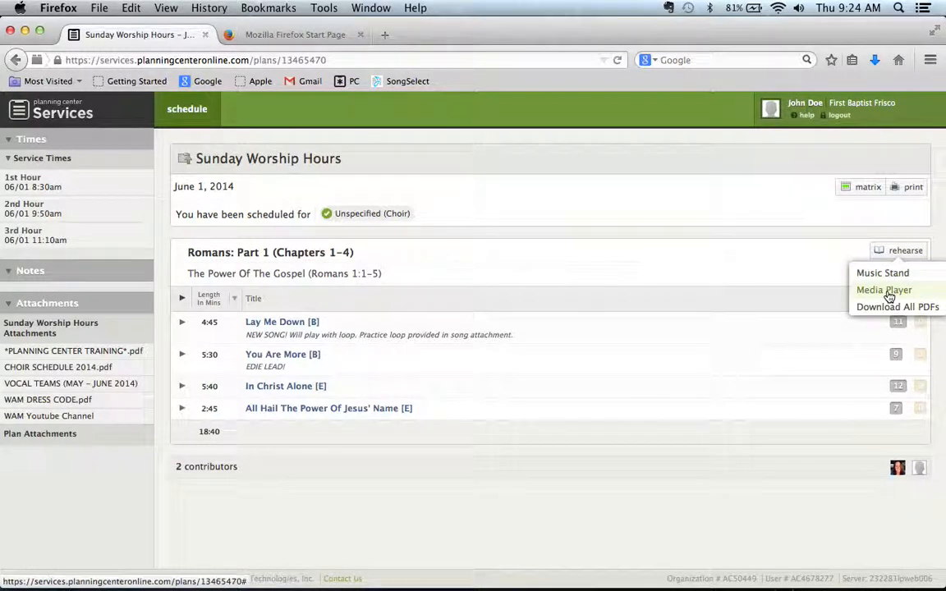
click(883, 289)
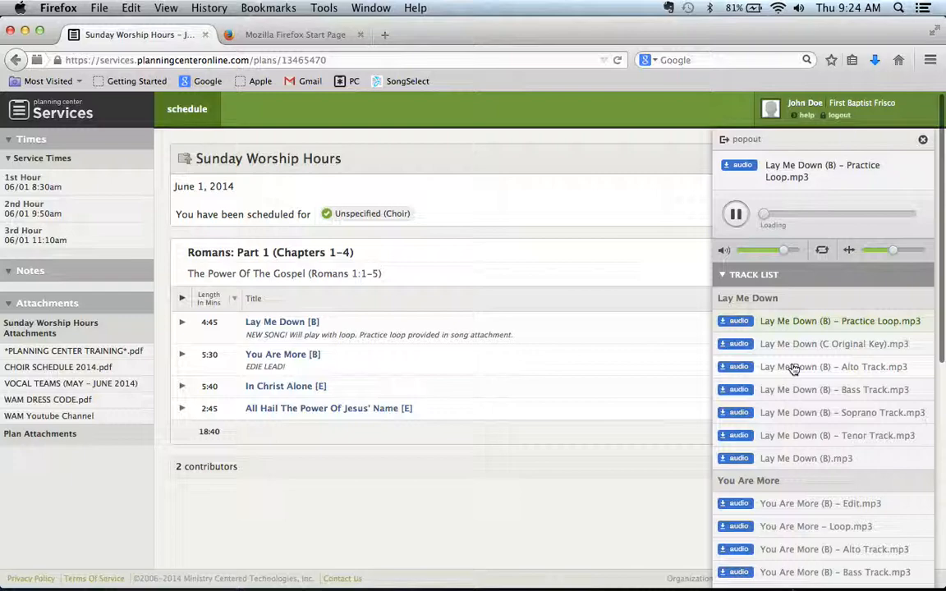
scroll(down, 3)
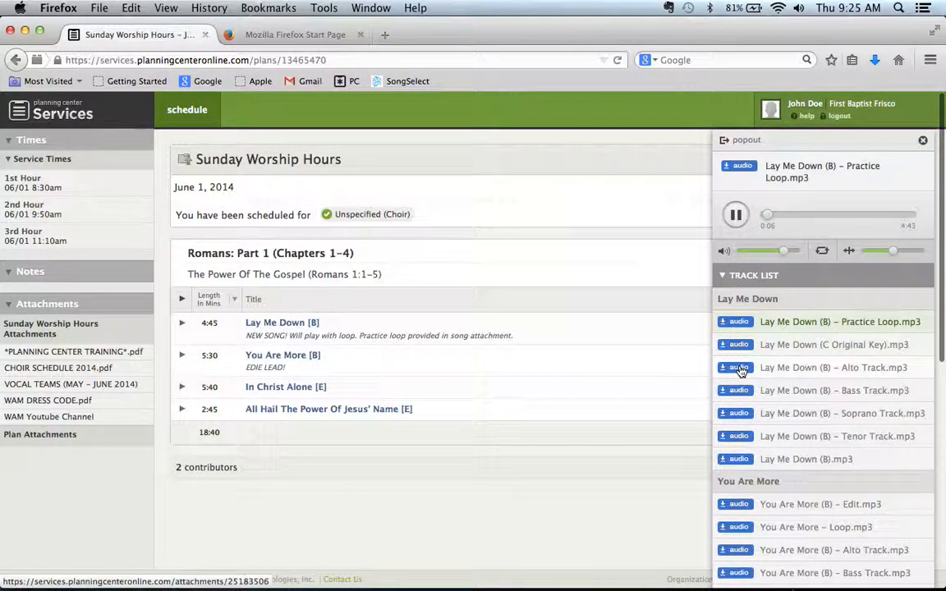
click(844, 368)
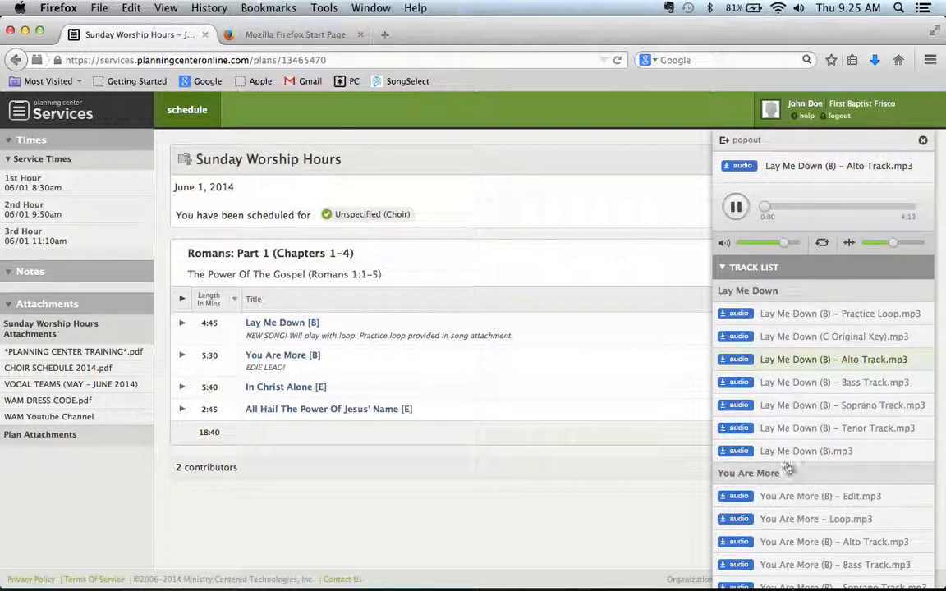
Switch to the You Are More alto track, play and pause it, then close the player
click(837, 542)
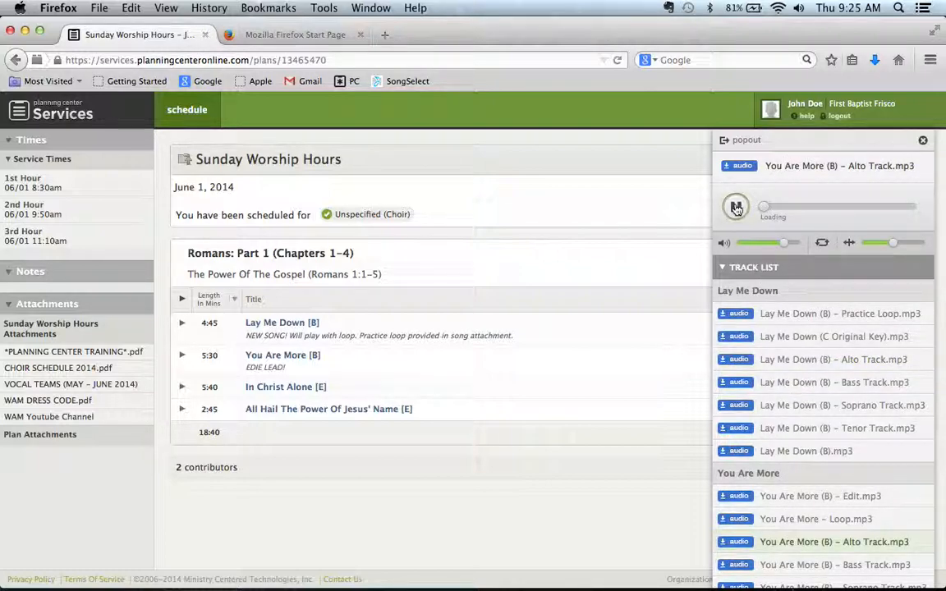
click(735, 207)
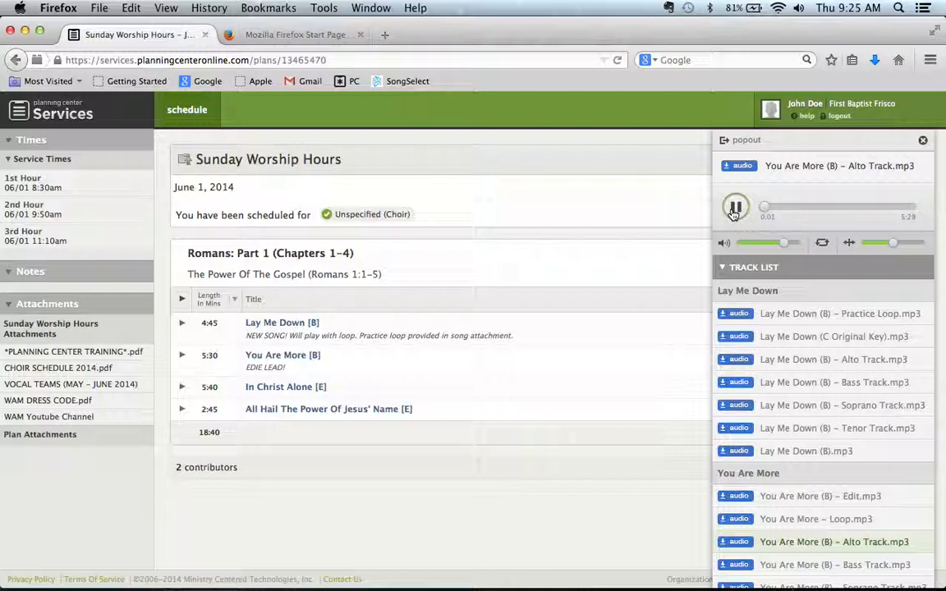
click(734, 207)
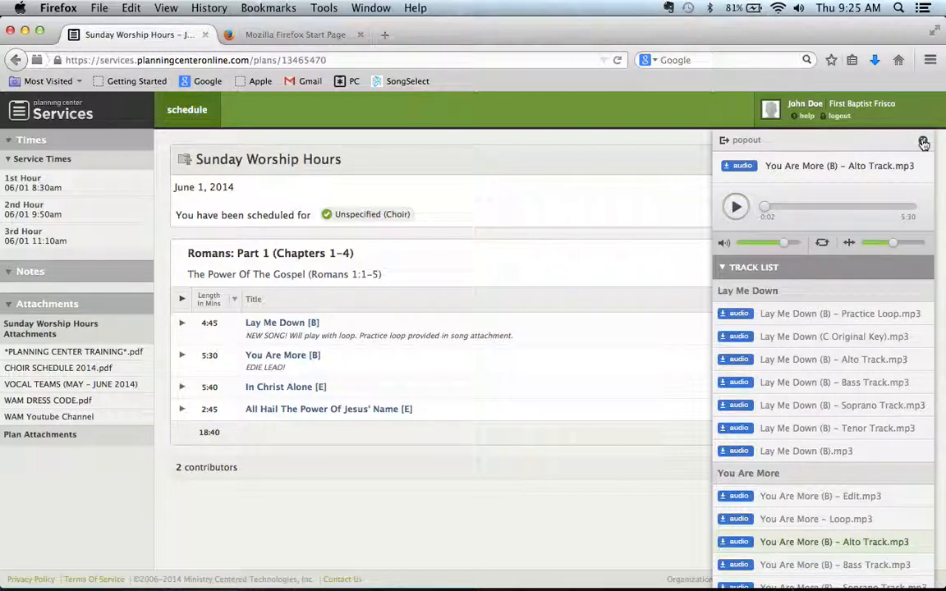
click(902, 142)
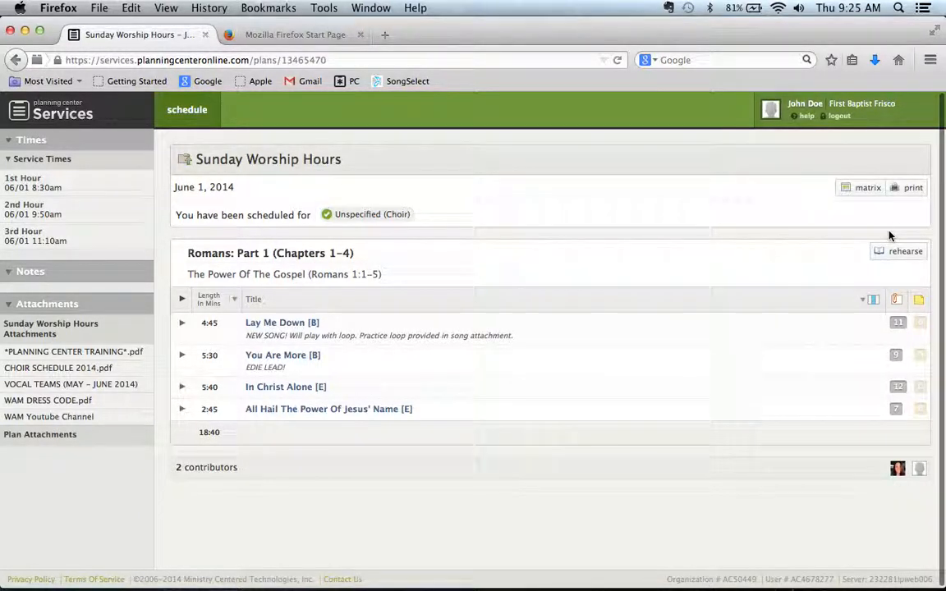
Browse the Lay Me Down attached files, then choose Music Stand from the rehearse options
click(897, 299)
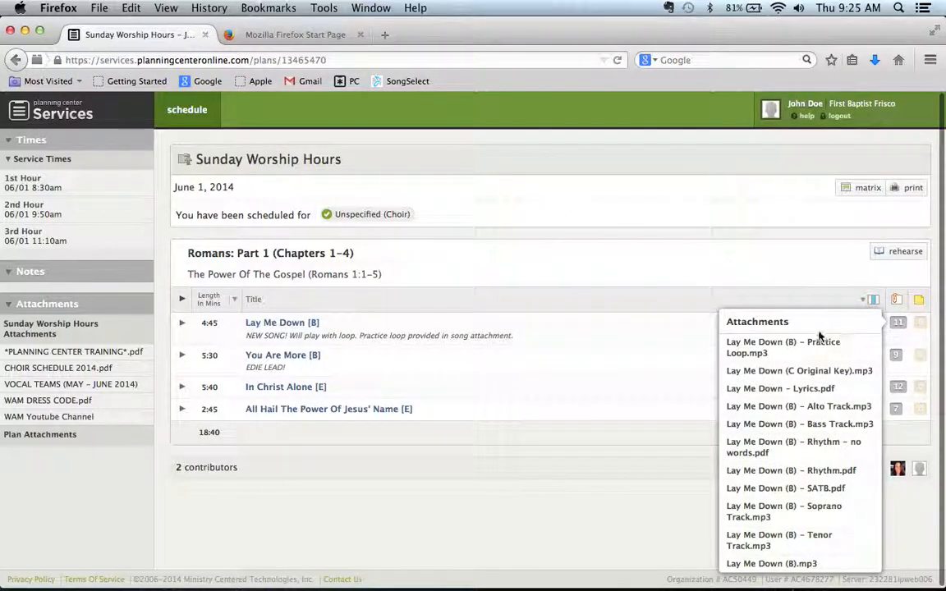
mouse_move(818, 406)
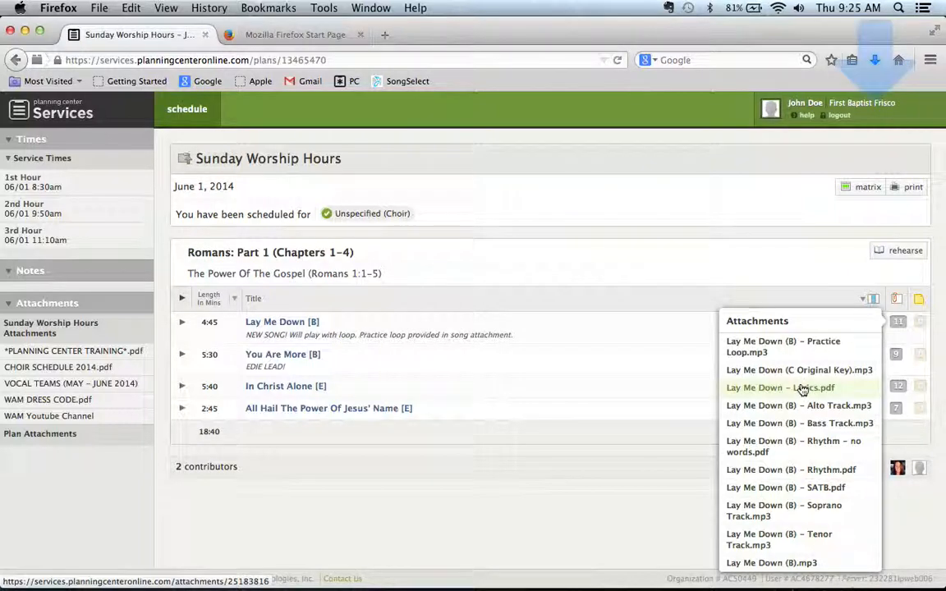
click(792, 387)
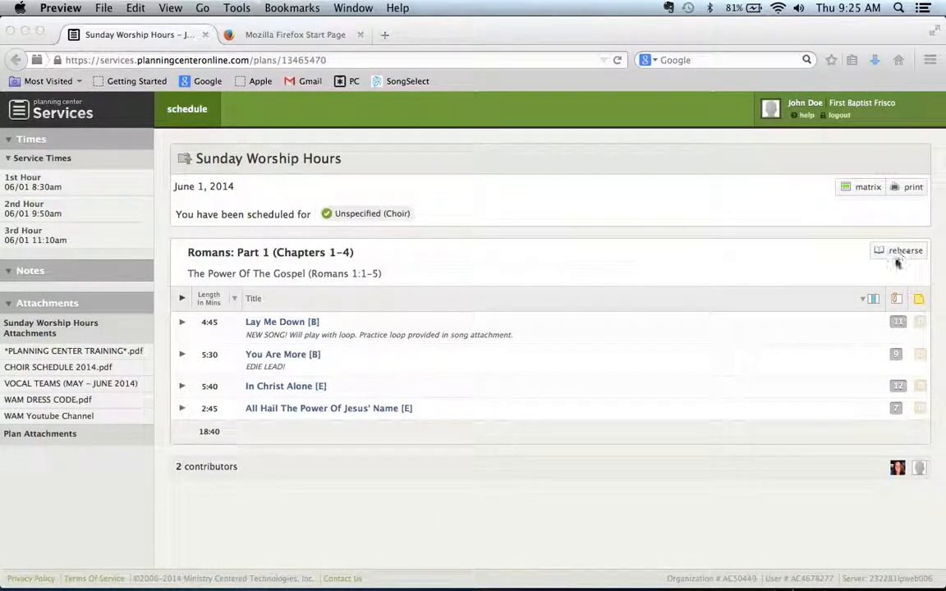
click(900, 250)
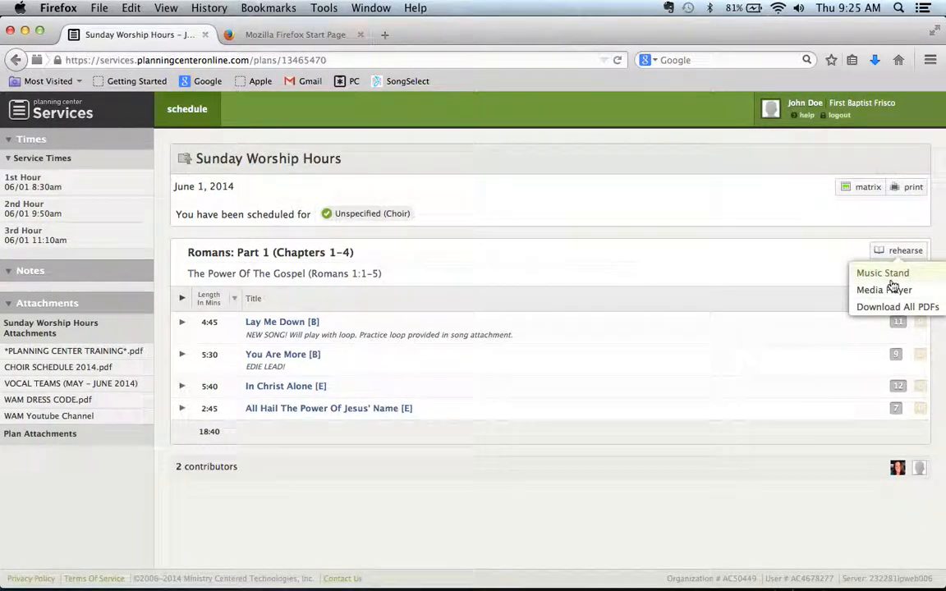
mouse_move(894, 307)
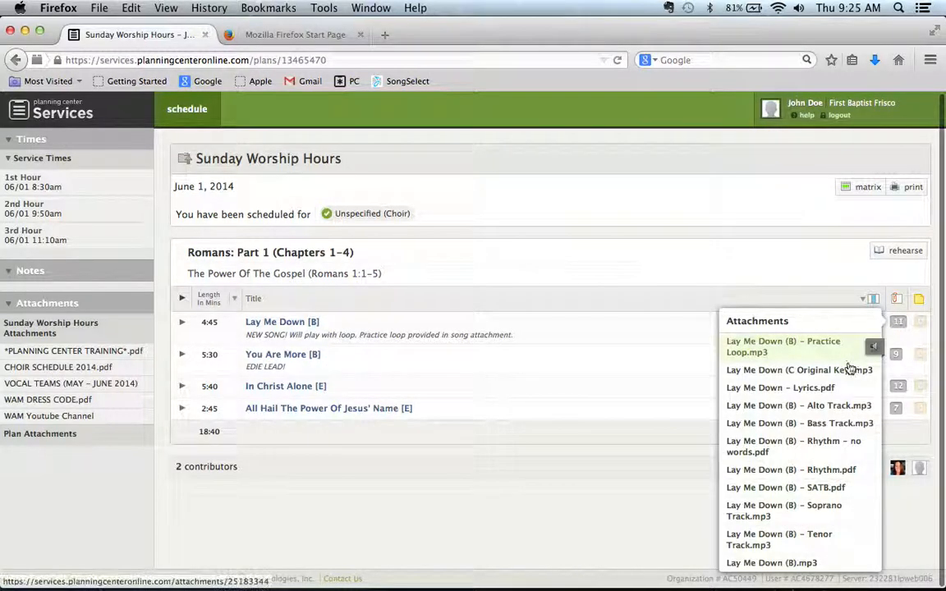
mouse_move(808, 440)
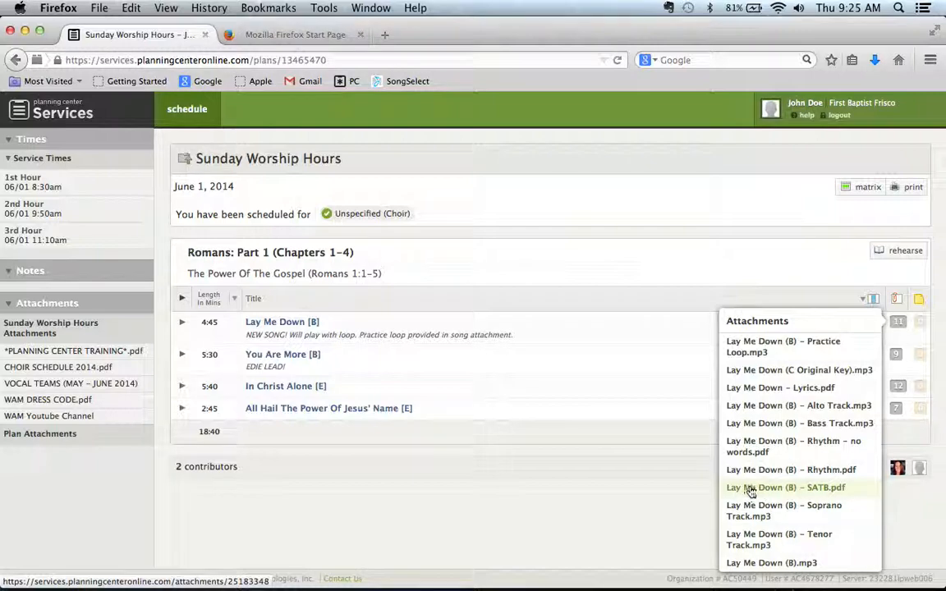
mouse_move(813, 493)
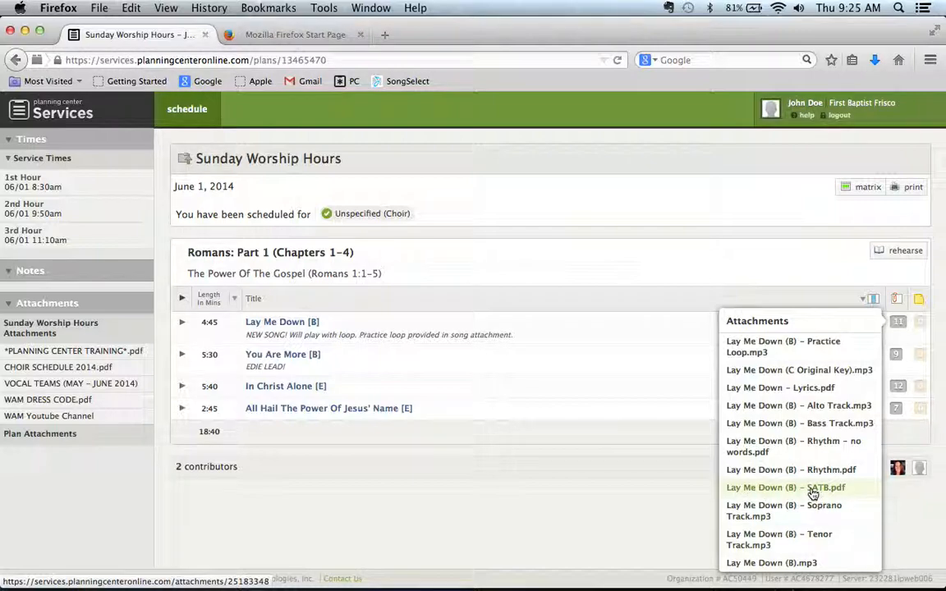
mouse_move(794, 482)
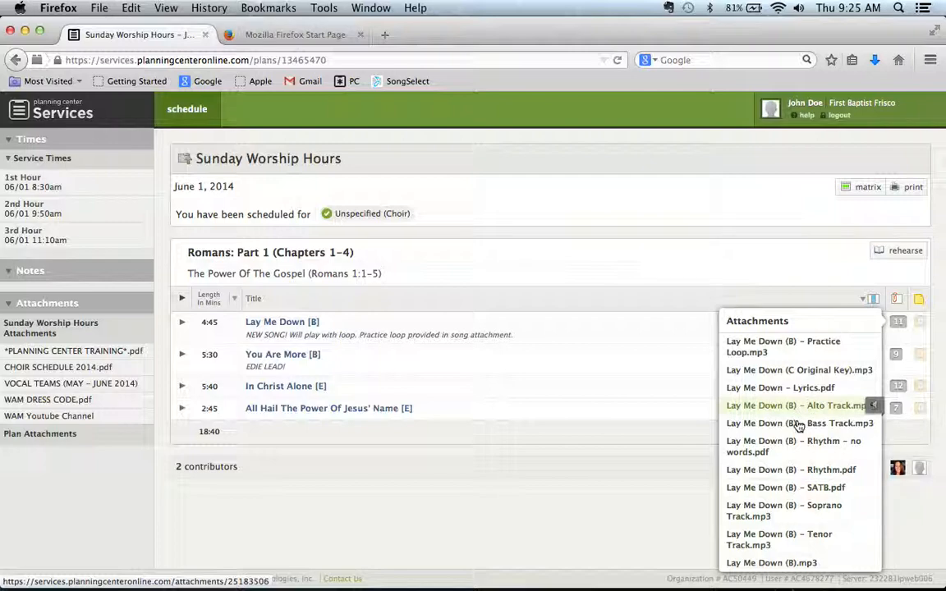
mouse_move(748, 493)
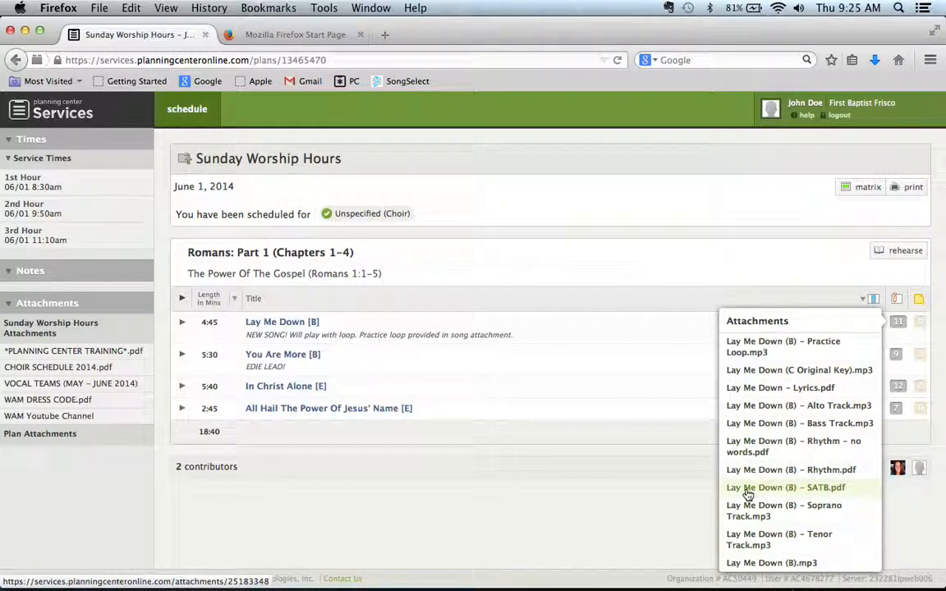
mouse_move(818, 492)
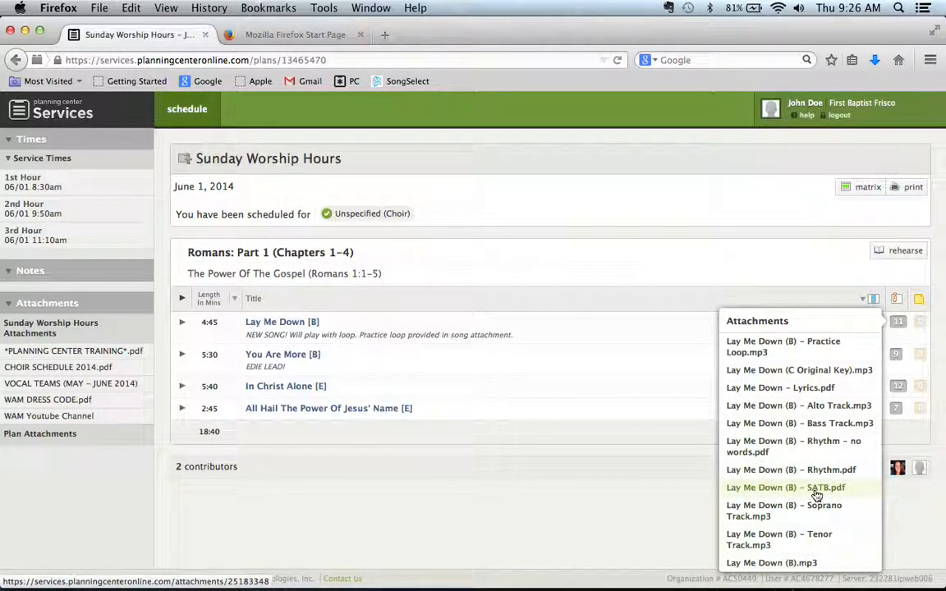
mouse_move(788, 387)
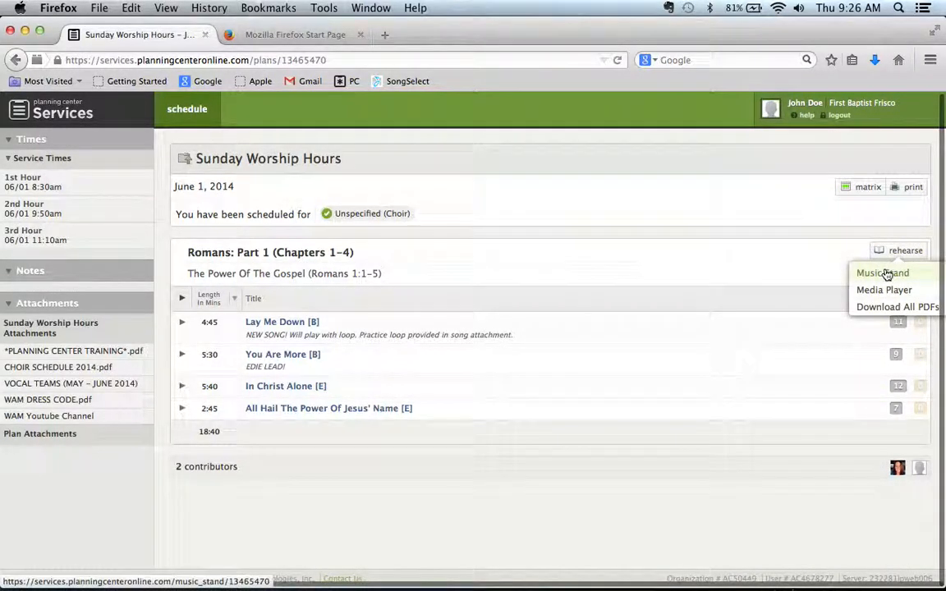
click(881, 272)
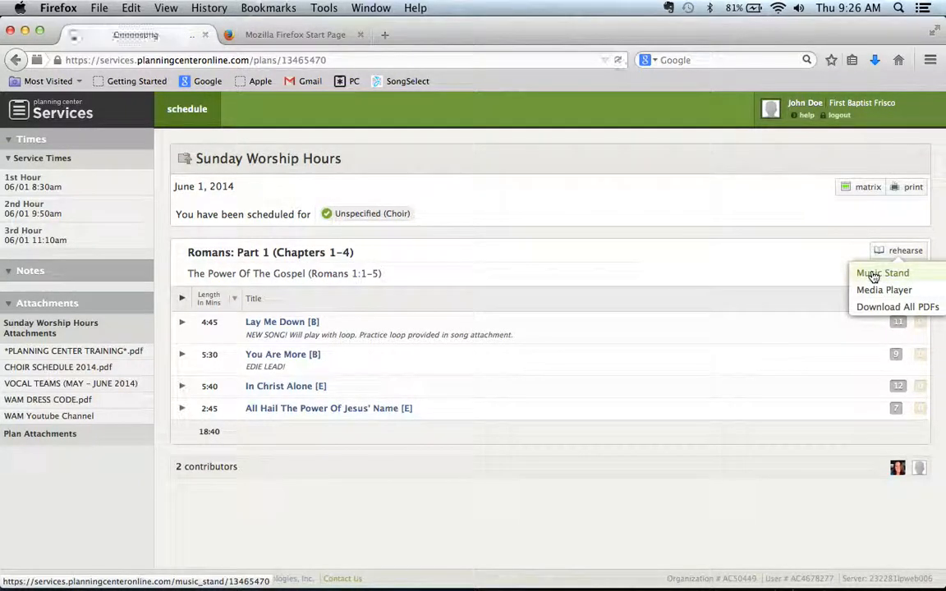
Let Music Stand load the Lay Me Down lyrics and page forward to You Are More
click(884, 272)
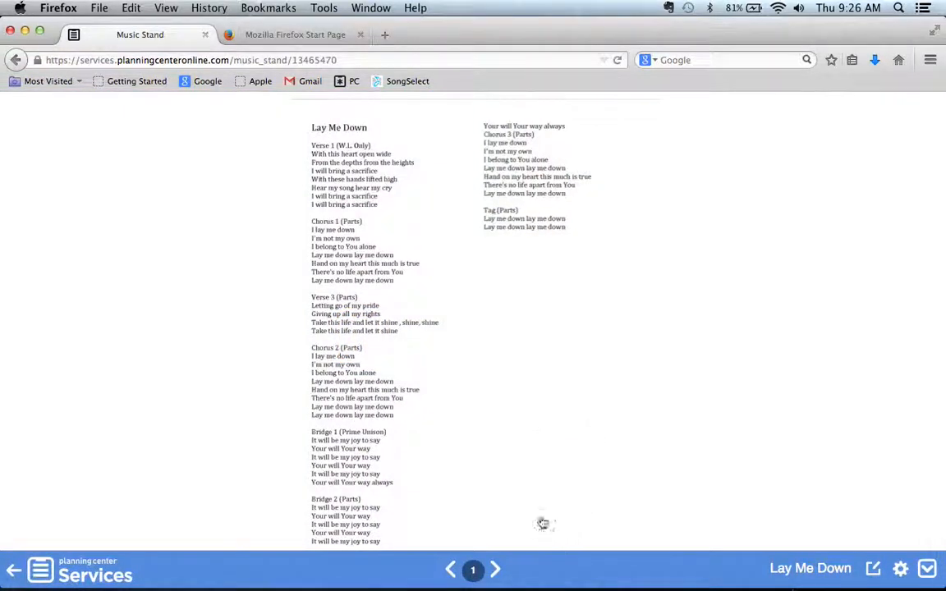
click(495, 570)
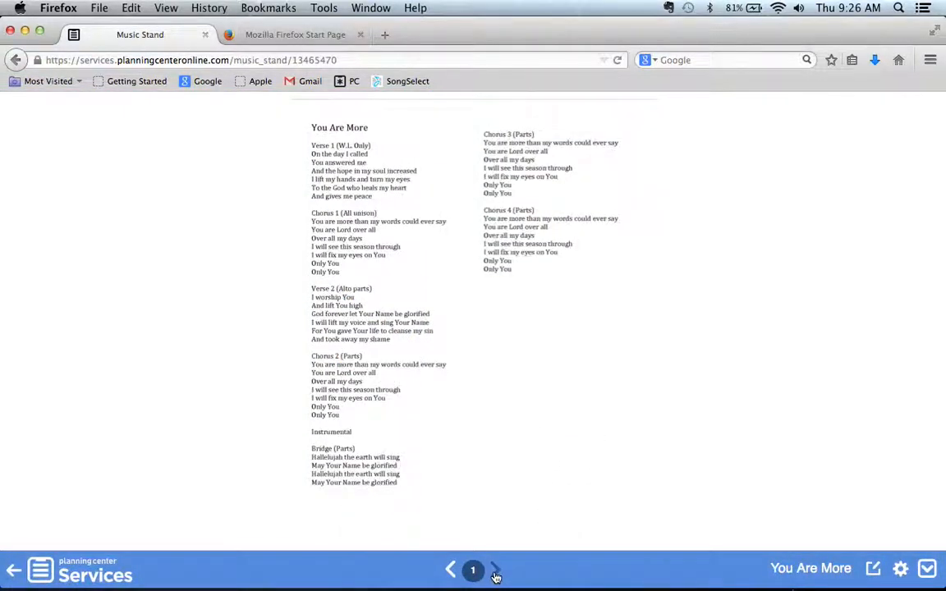
mouse_move(510, 572)
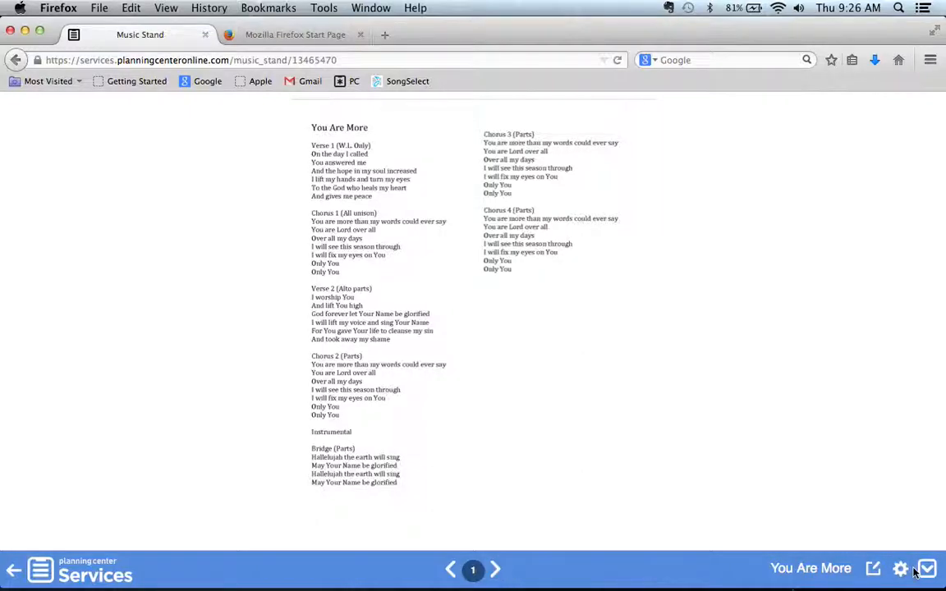
In Music Stand Settings, switch Lay Me Down to 'Lay Me Down (B) - SATB.pdf' and accept
click(900, 568)
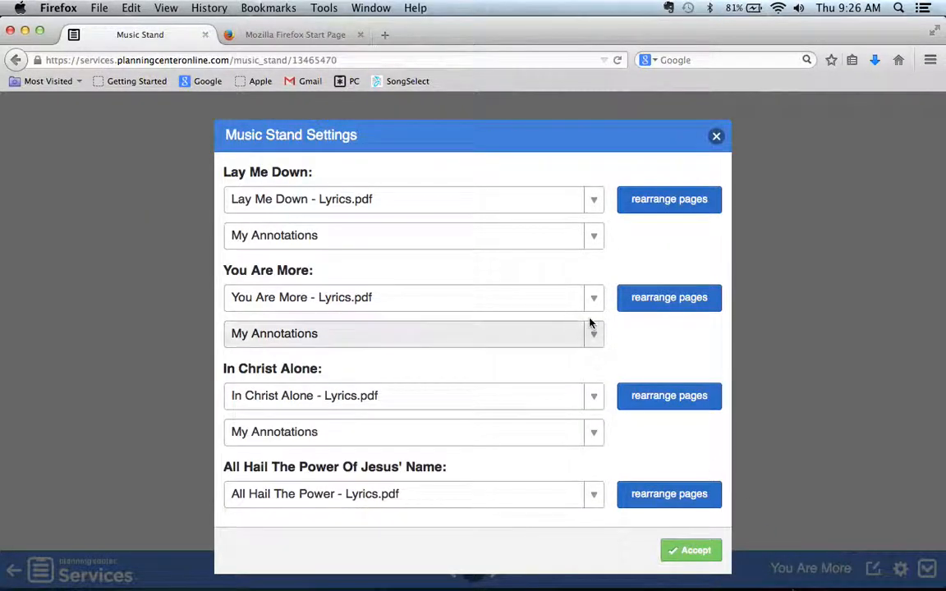
mouse_move(397, 196)
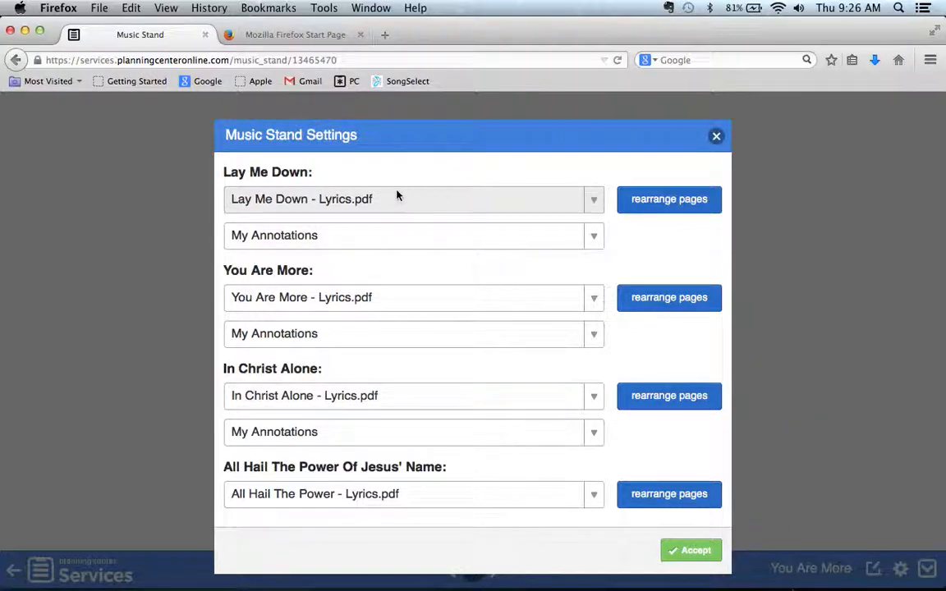
click(594, 200)
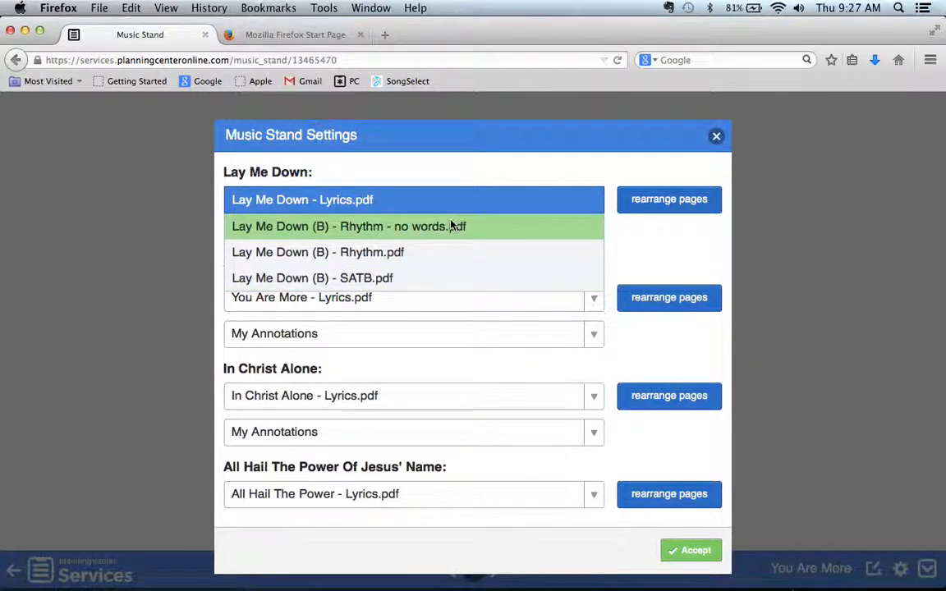
mouse_move(424, 277)
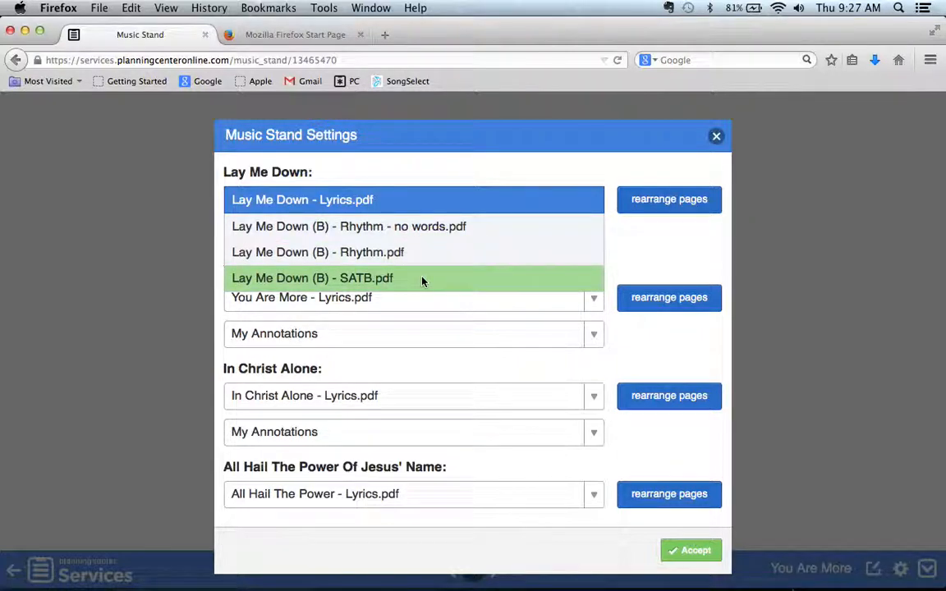
mouse_move(407, 288)
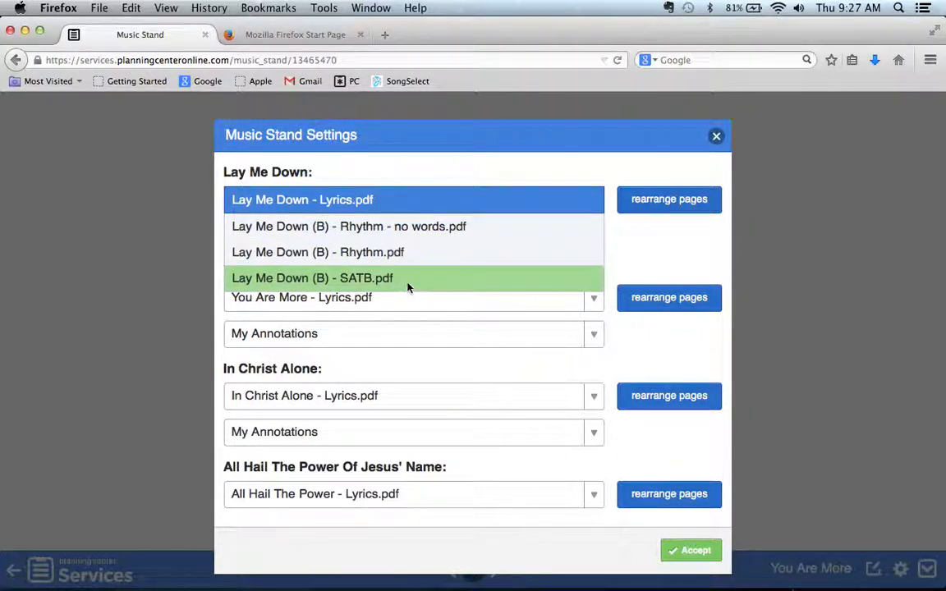
click(312, 278)
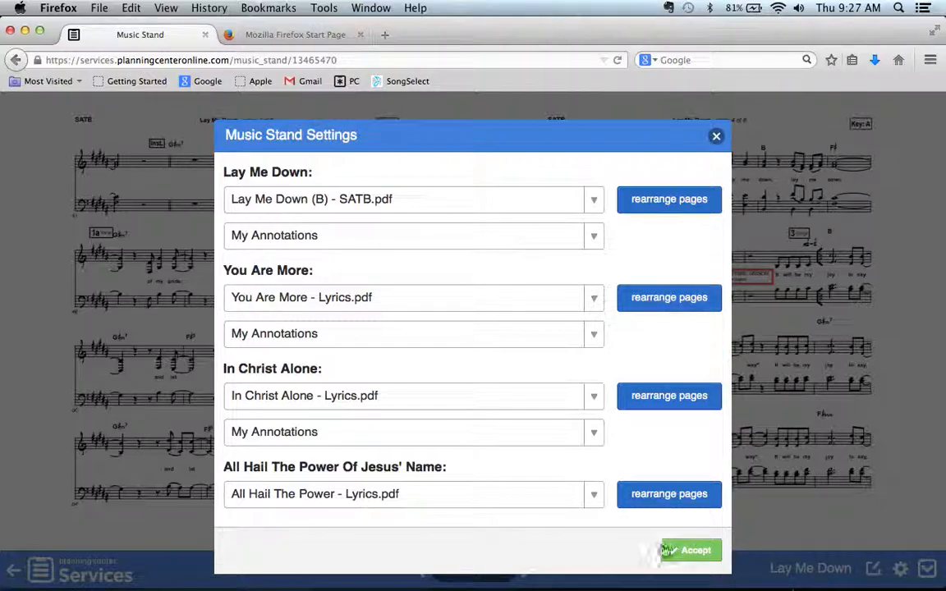
click(690, 549)
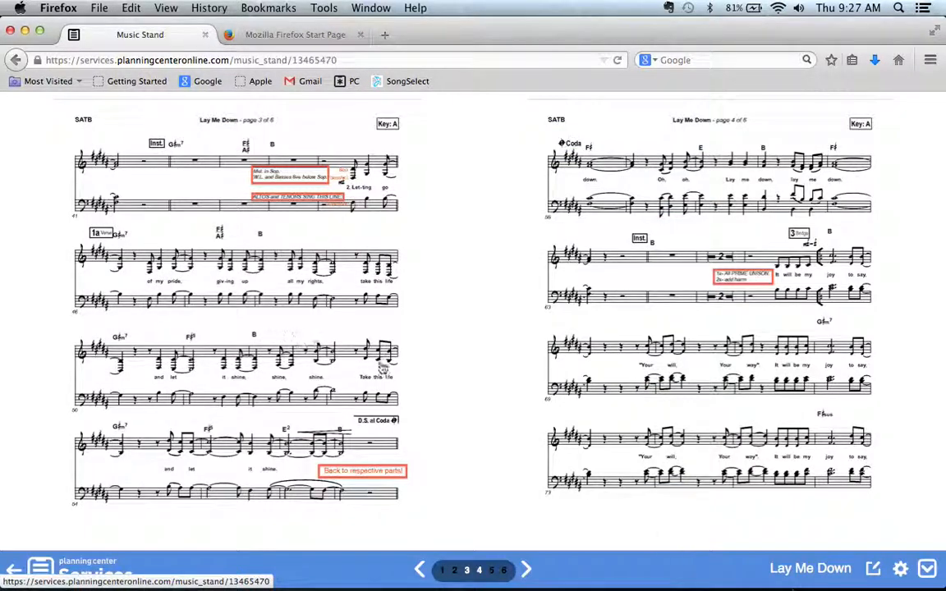